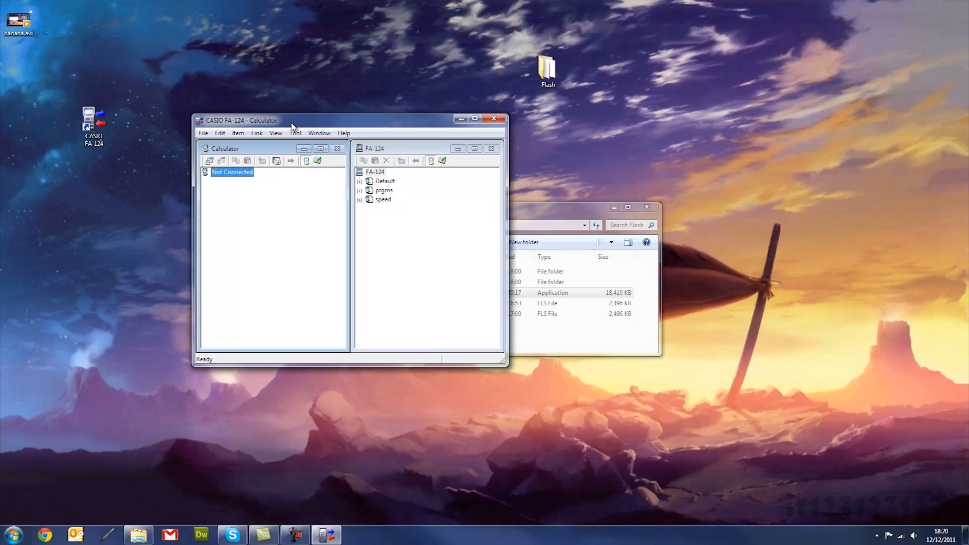
mouse_move(230, 161)
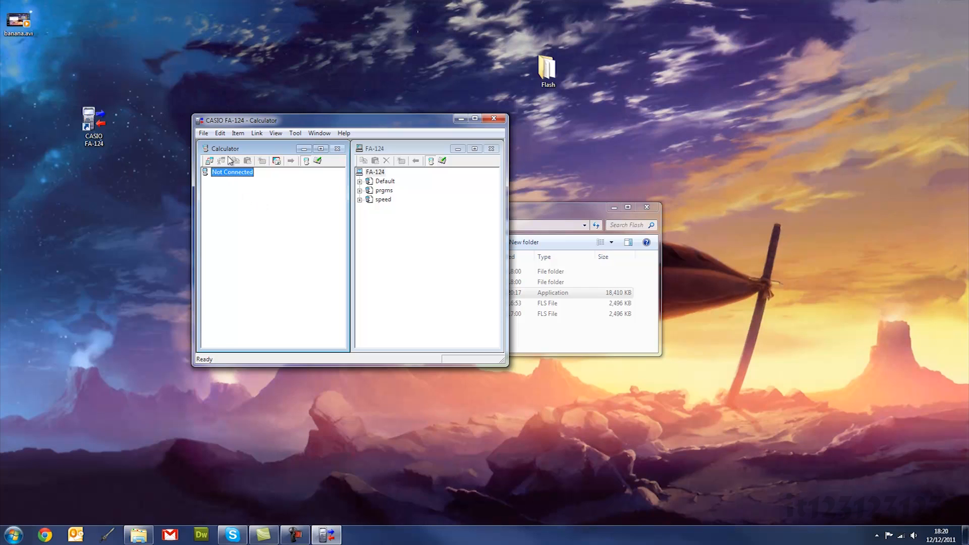
Connect the calculator so User1 appears in the Calculator pane, then disconnect it.
click(210, 161)
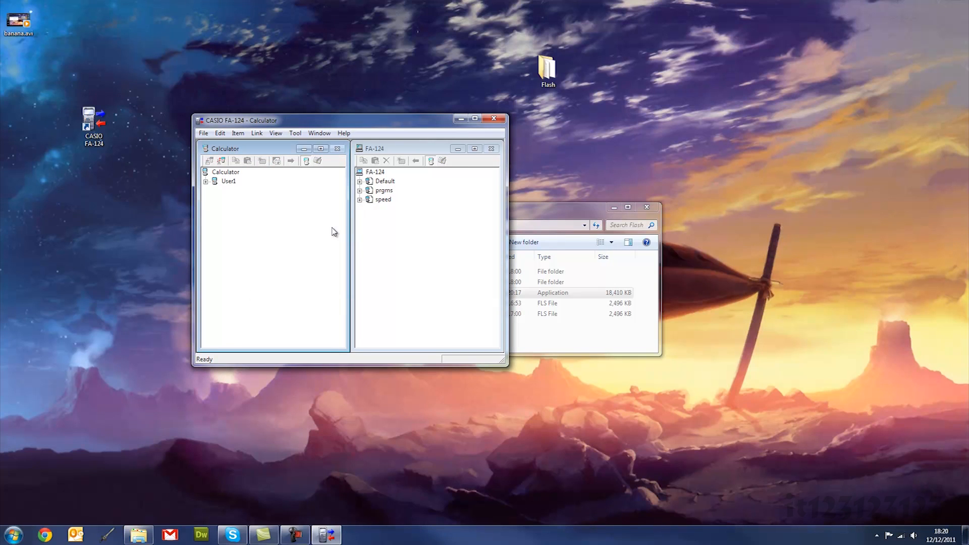
click(222, 161)
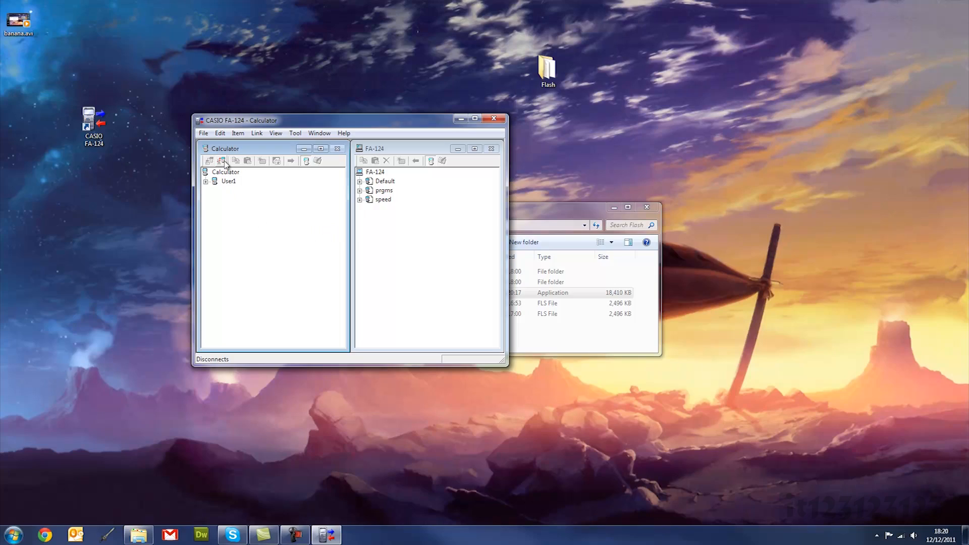